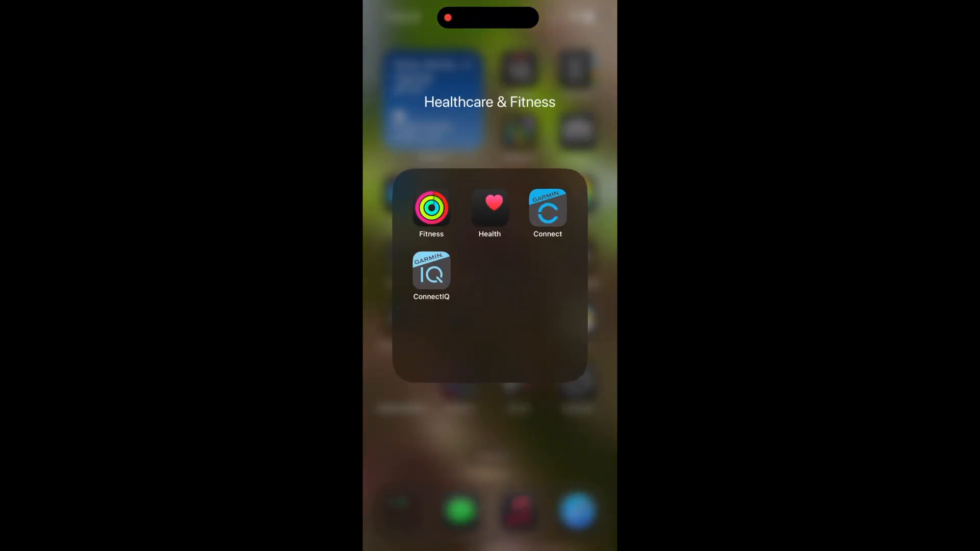
- Launch Garmin Connect and scroll the Home feed showing today's two cycling activities
click(548, 211)
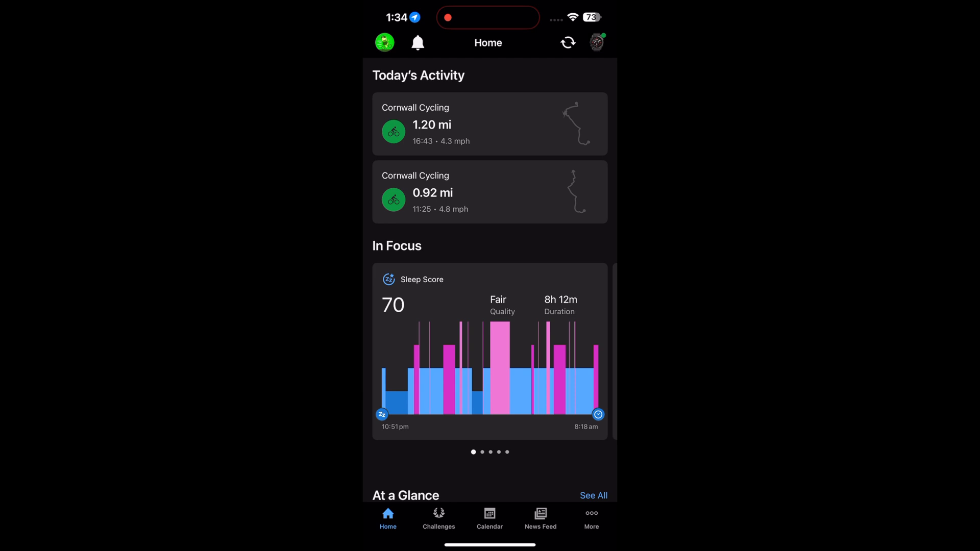
scroll(down, 3)
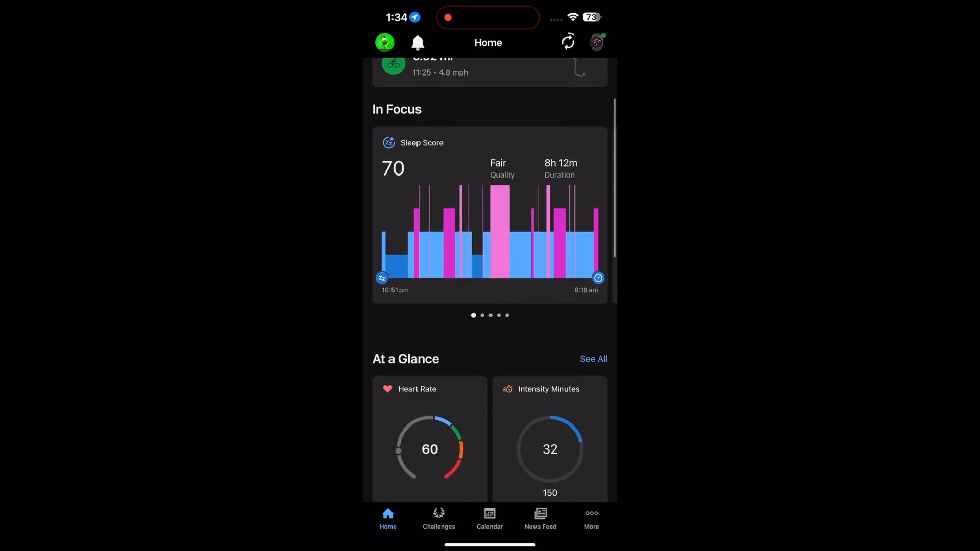
scroll(up, 3)
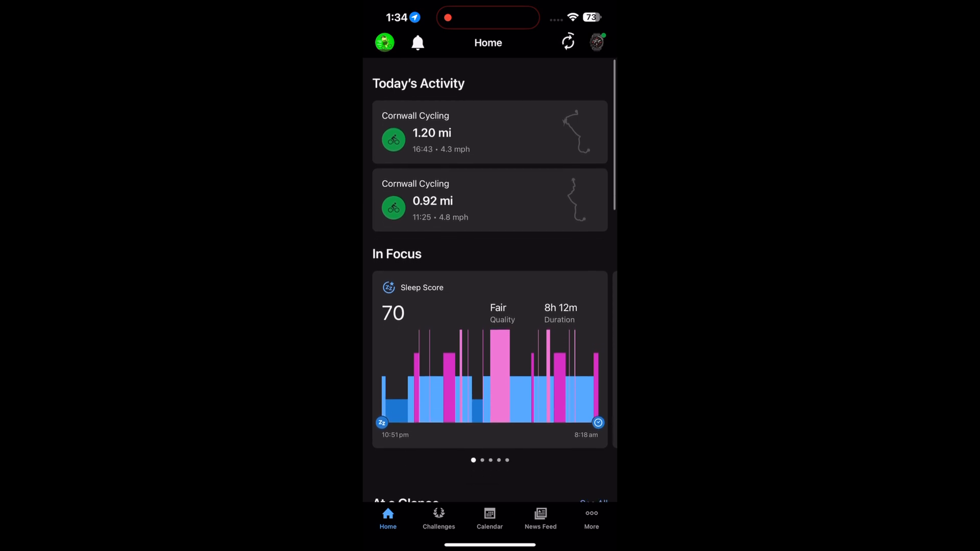
scroll(down, 3)
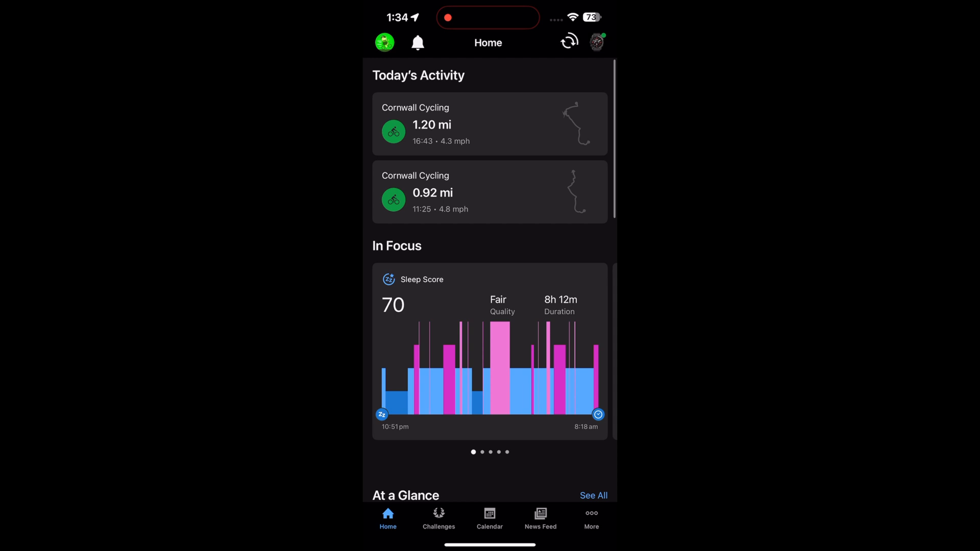
- Go through the EPIX PRO - 51mm device and Activities & Apps to the Bike activity
click(593, 44)
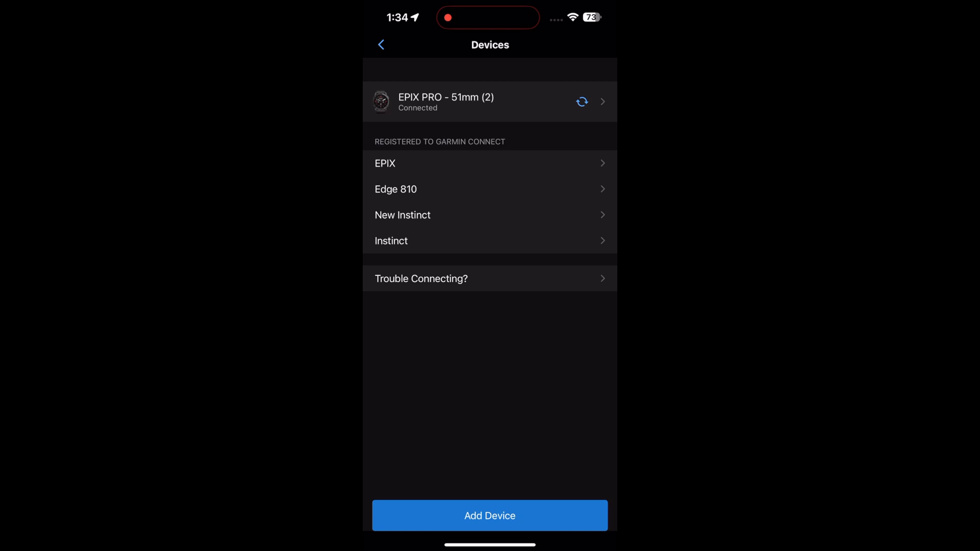
click(461, 101)
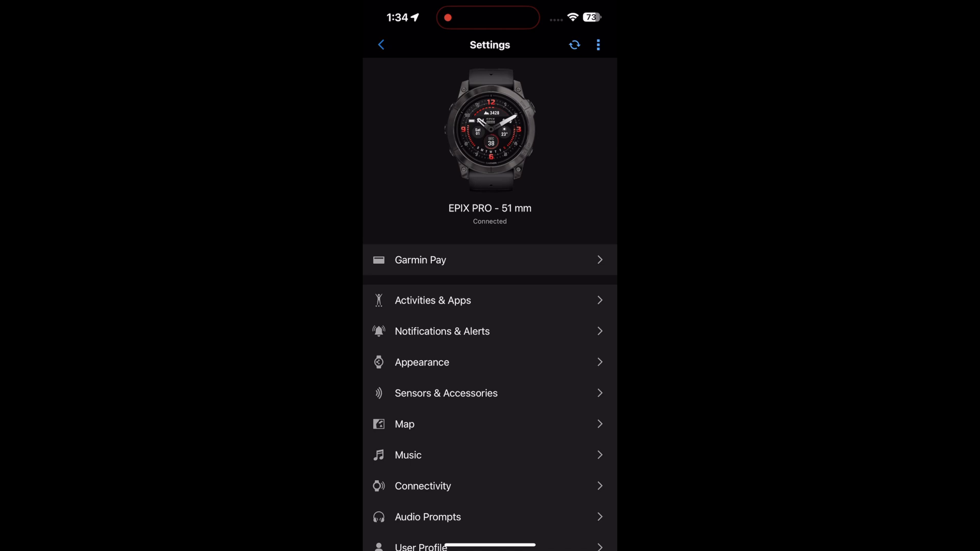
click(433, 300)
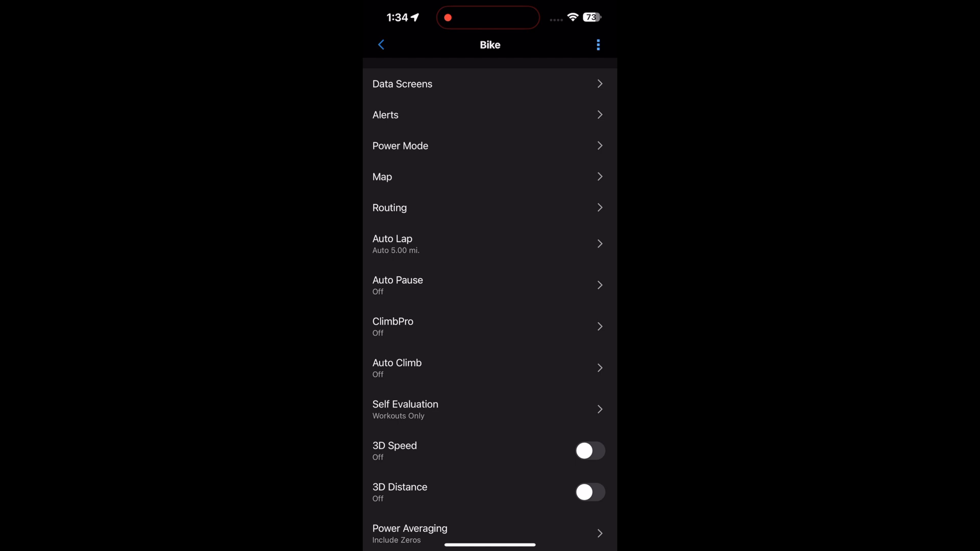
- Add a Custom Data screen to the Bike activity using the 8 Fields layout
click(402, 84)
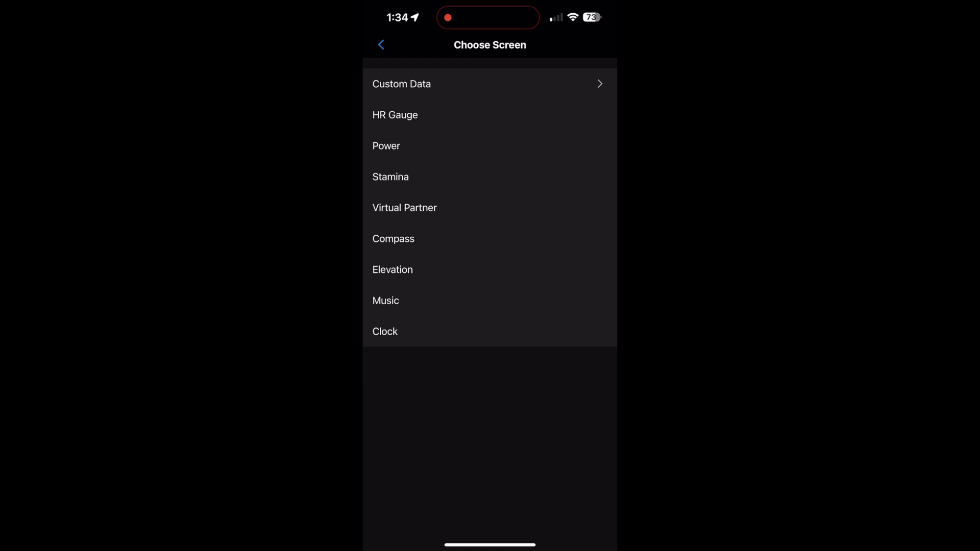
click(401, 84)
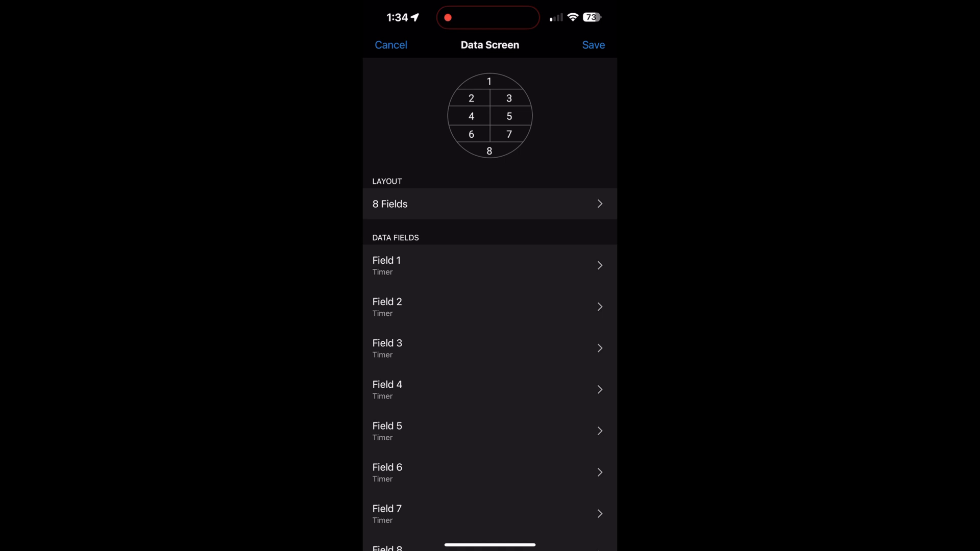
- Set Field 1 to Total Time from the Timer Fields category
click(489, 265)
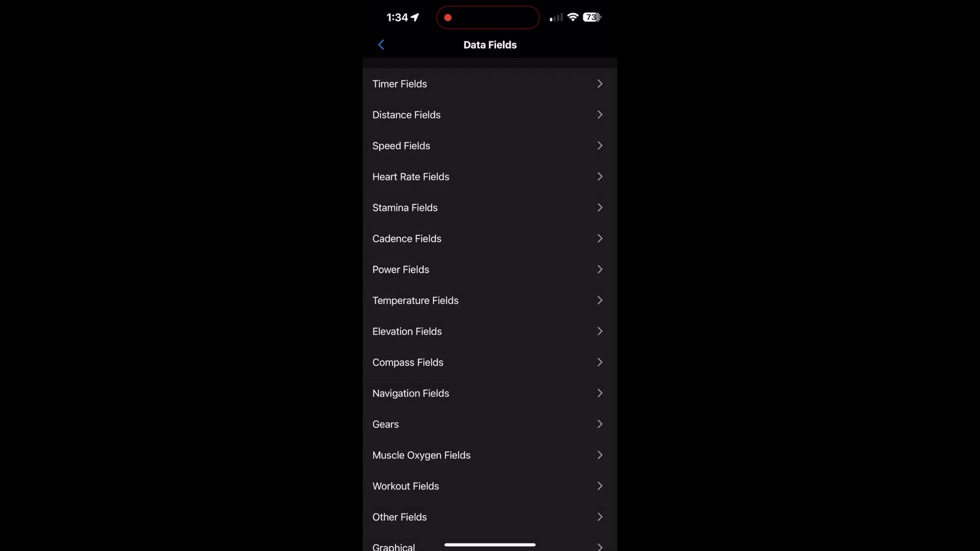
click(399, 84)
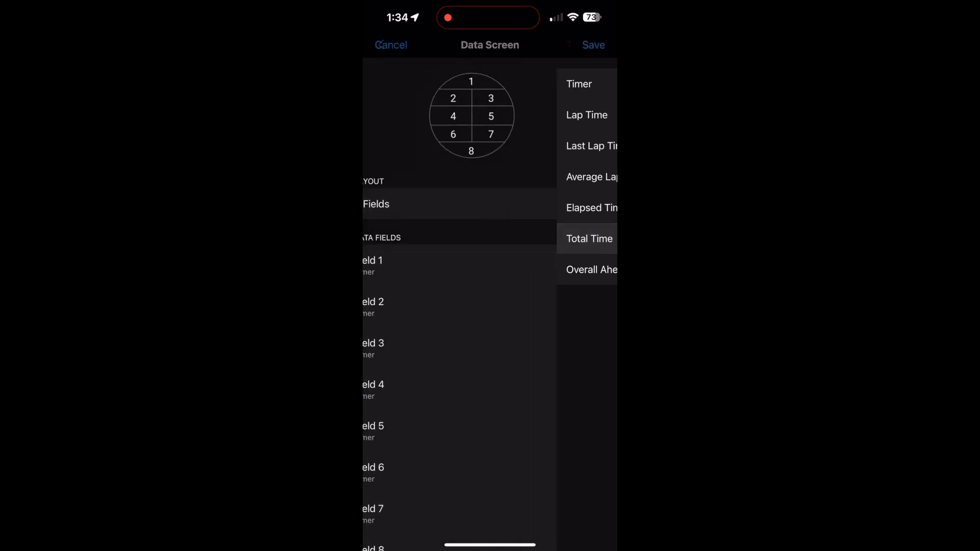
click(589, 238)
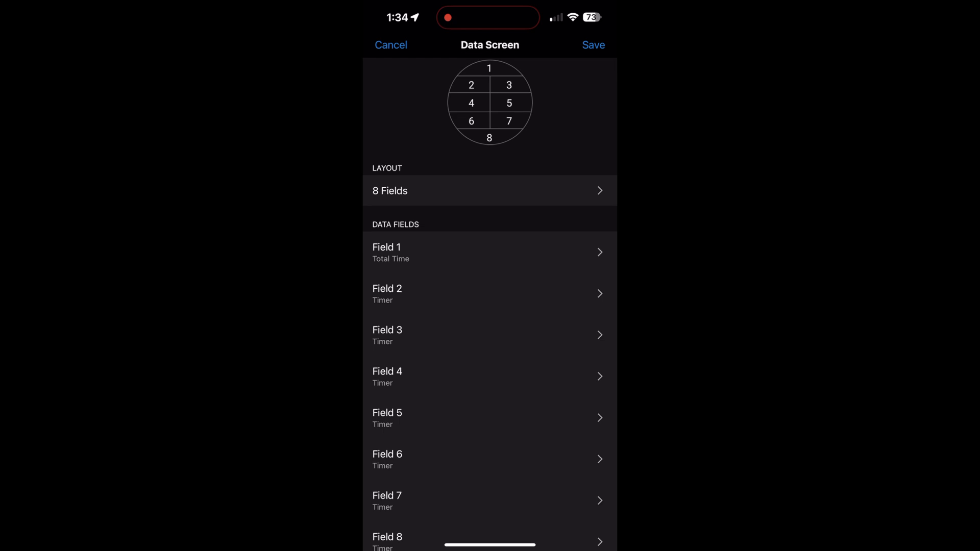
- Open Field 2's data field categories, look through Charts, and return to the category list
click(489, 253)
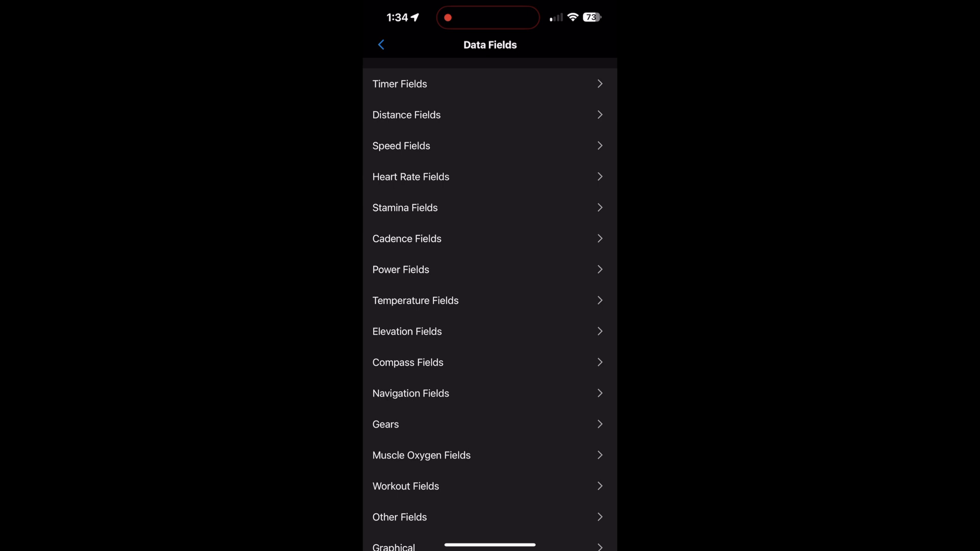
scroll(down, 3)
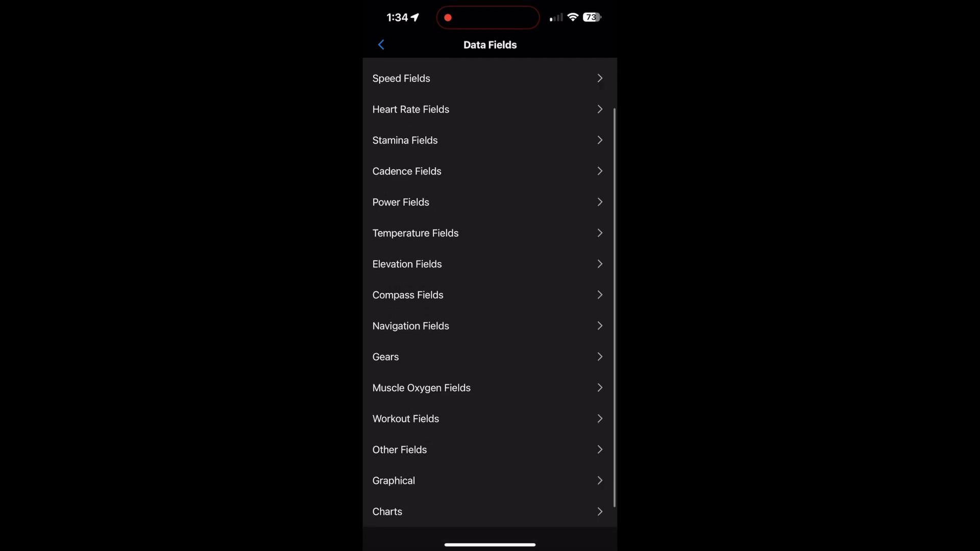
scroll(down, 3)
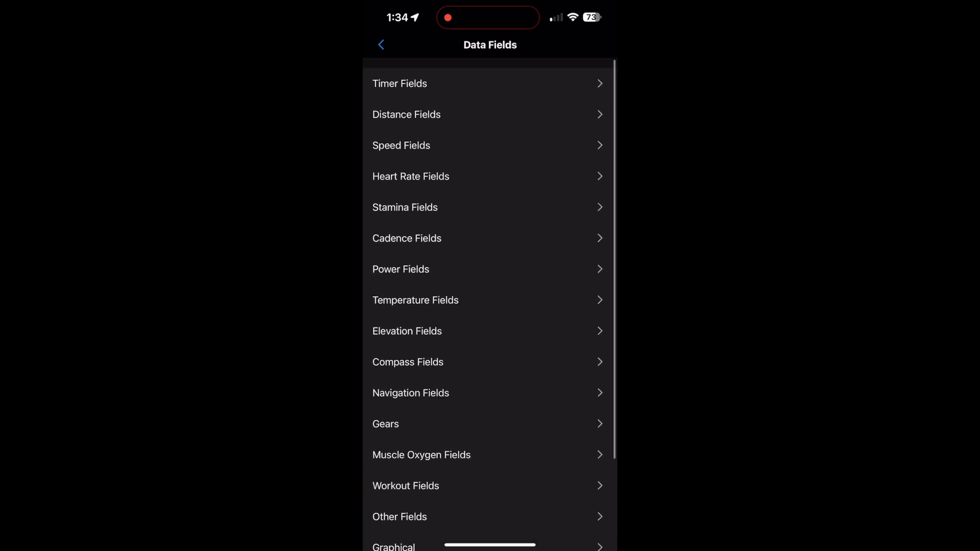
scroll(down, 3)
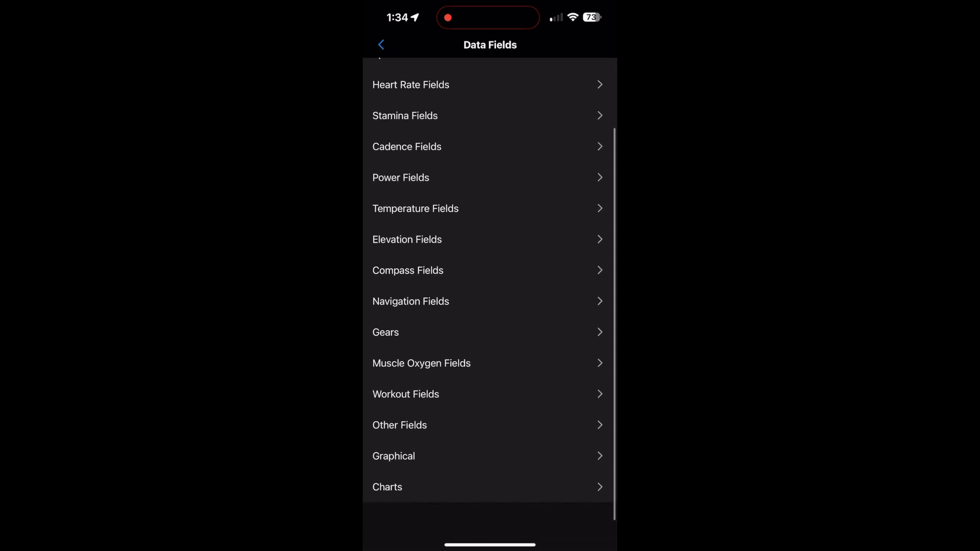
scroll(down, 3)
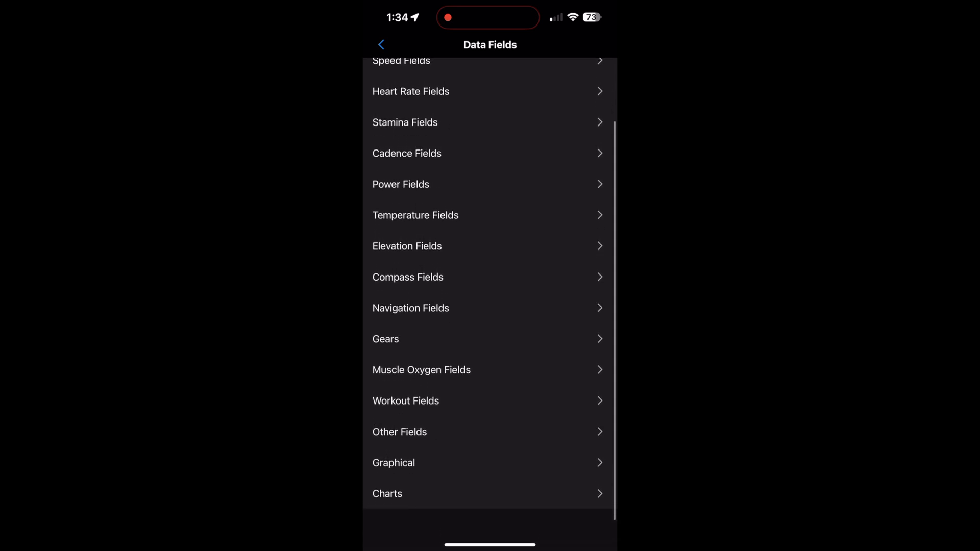
click(388, 493)
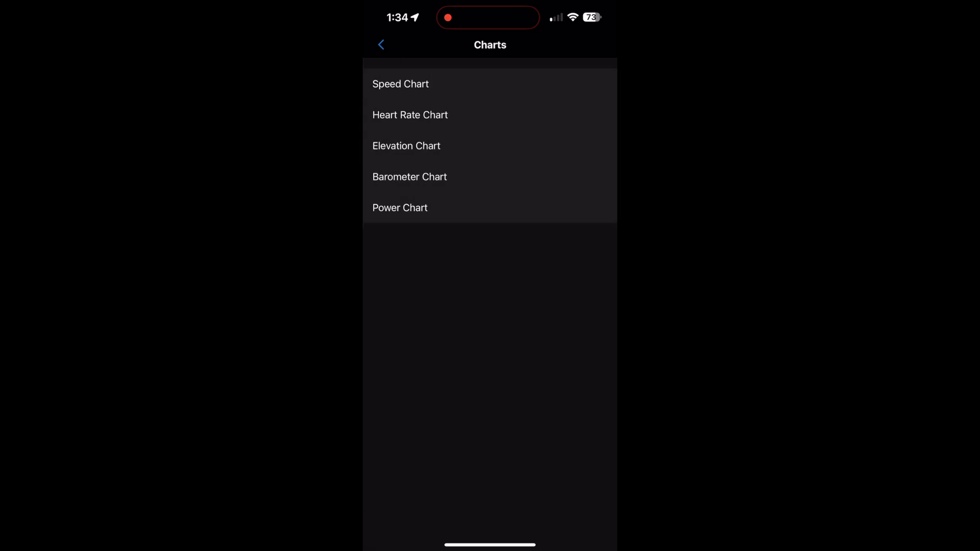
click(382, 44)
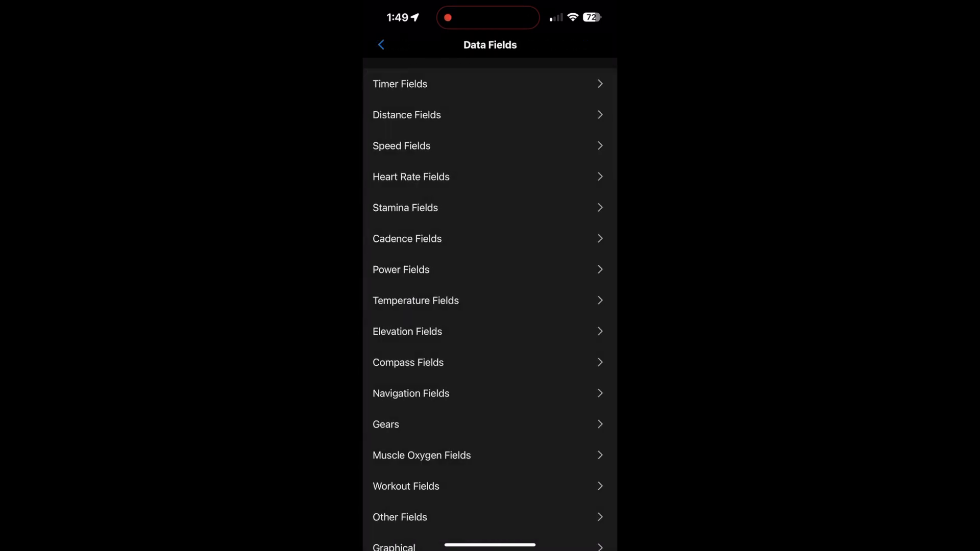
- Fill Fields 2–4 with Distance, Heart Rate and Temperature, then return to the field list
scroll(down, 3)
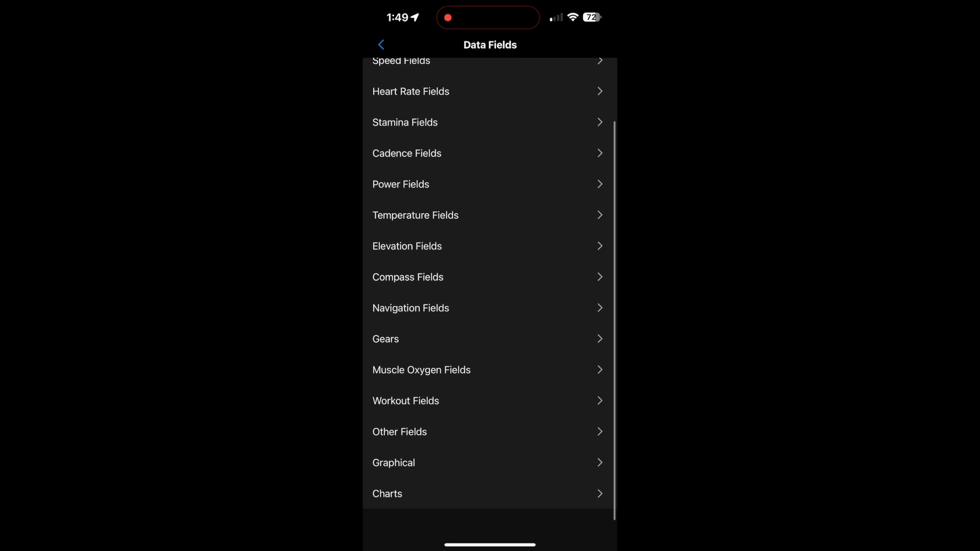
scroll(up, 3)
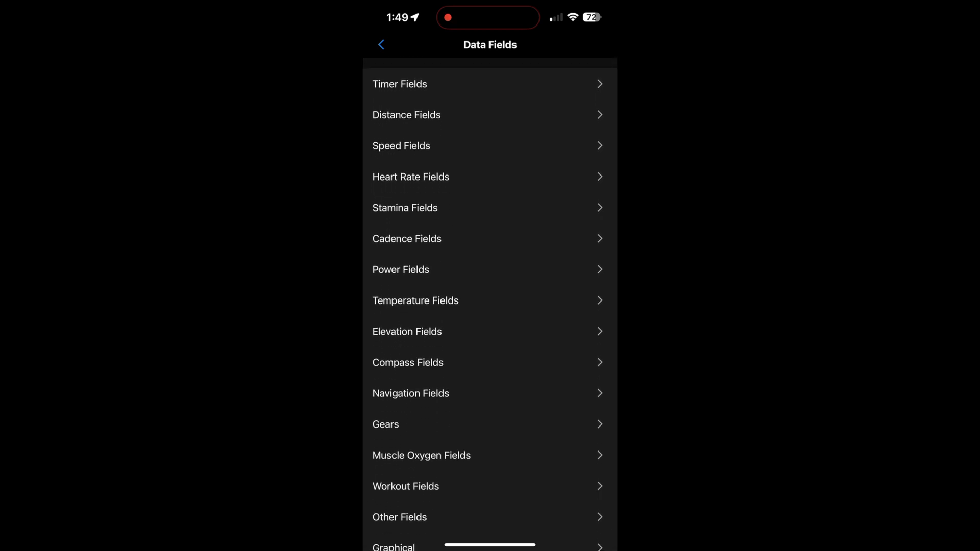
click(399, 84)
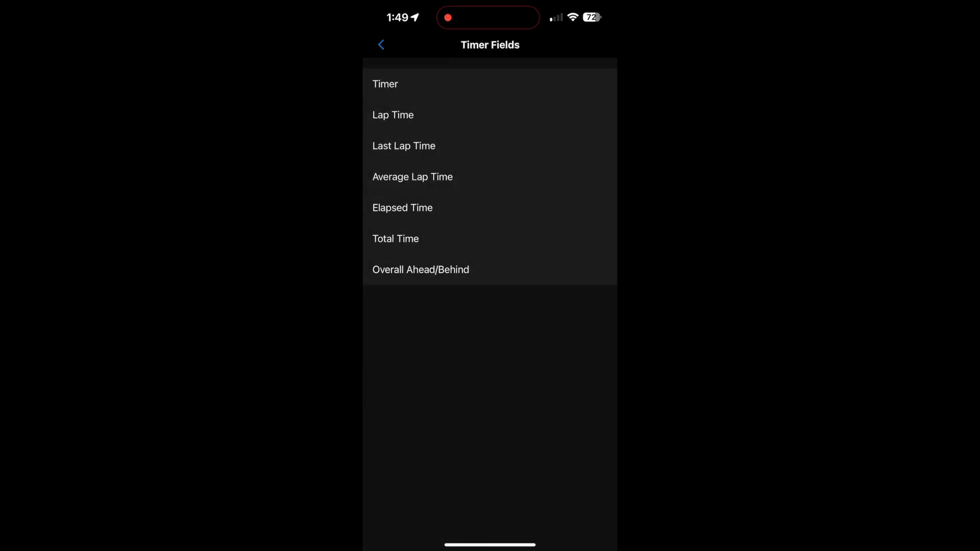
click(381, 43)
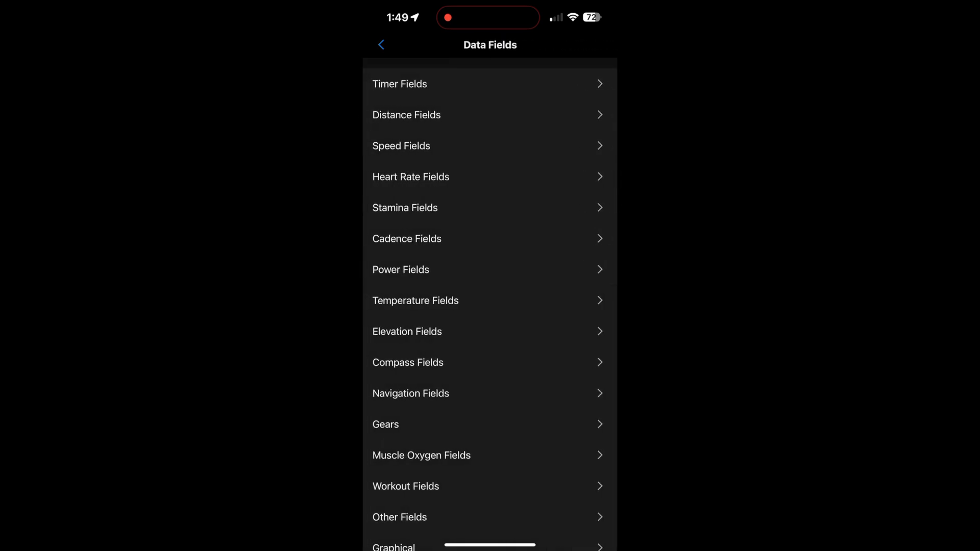
click(380, 44)
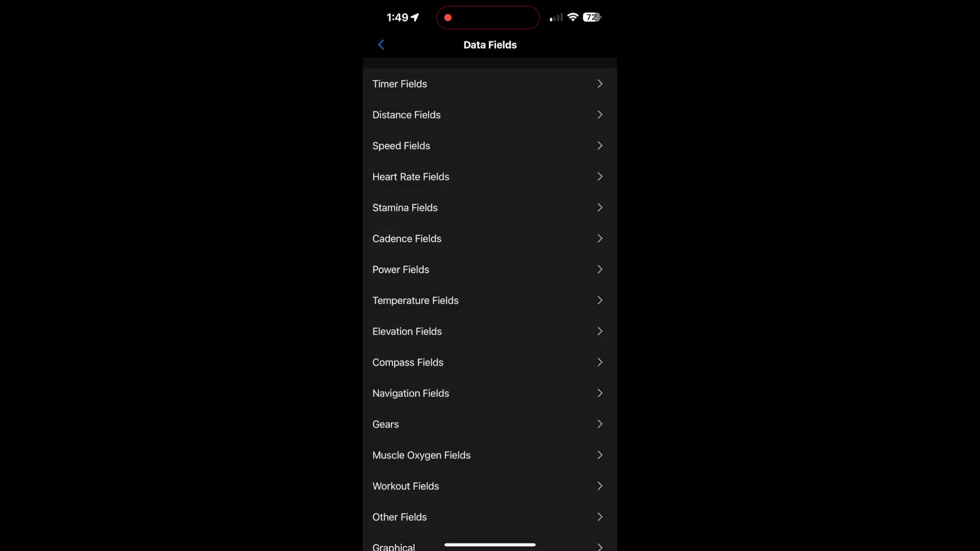
click(381, 45)
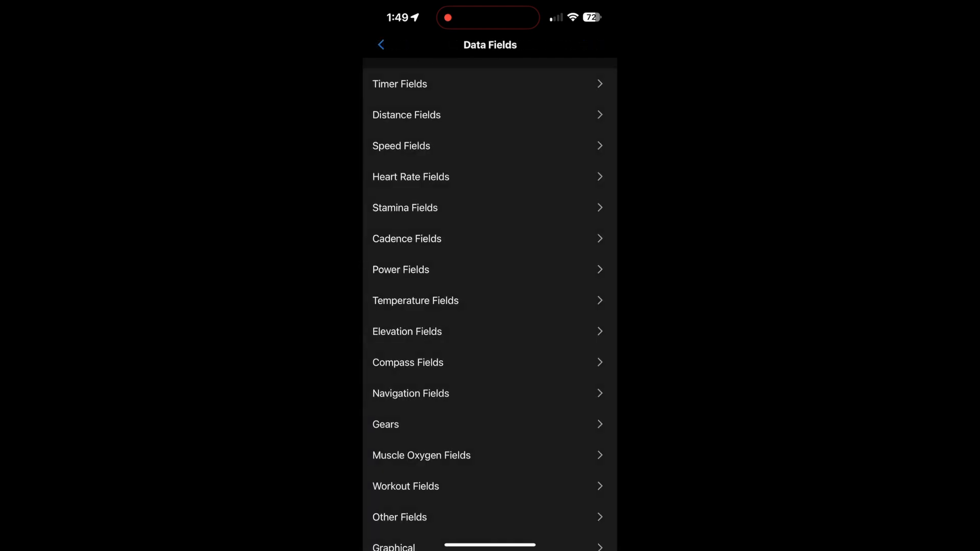
scroll(down, 3)
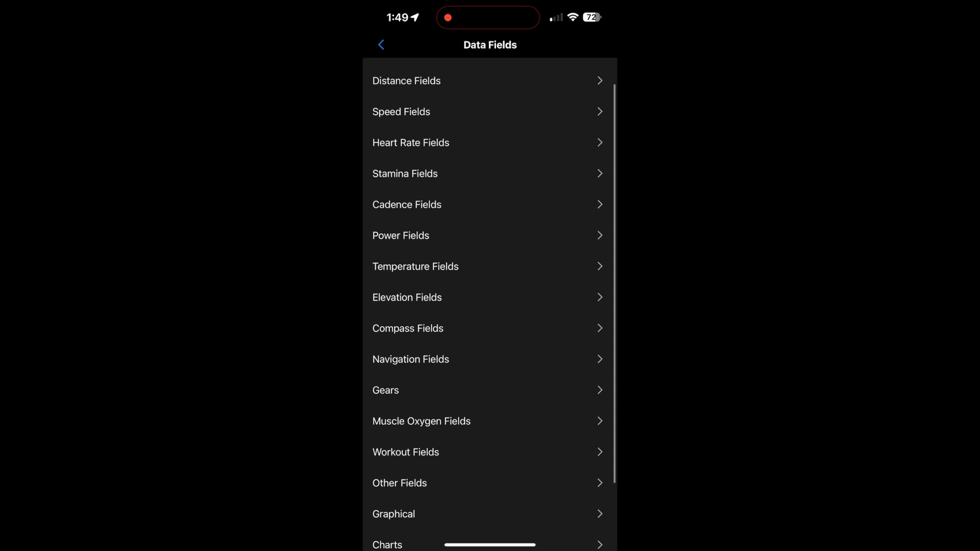
click(415, 266)
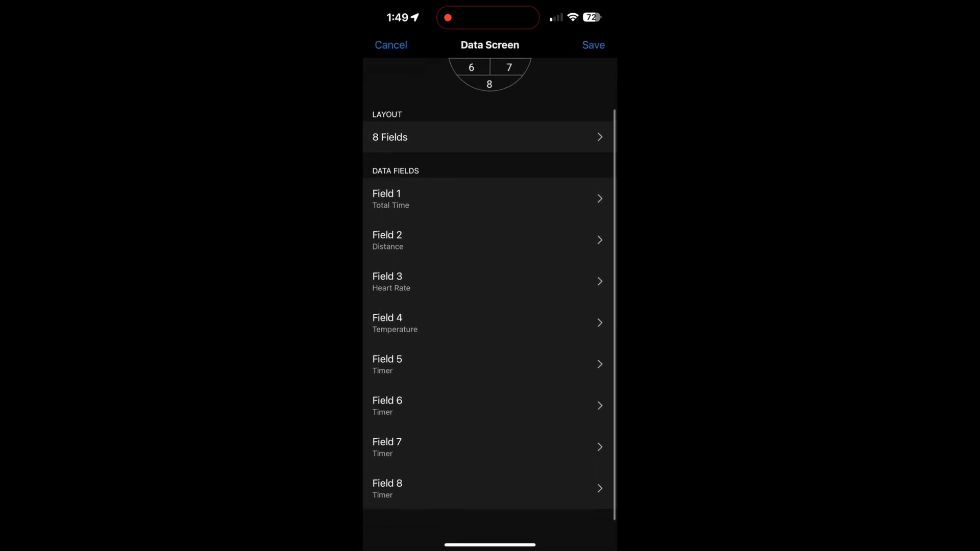
- Pick Field 5 and open its Other Fields category
click(489, 199)
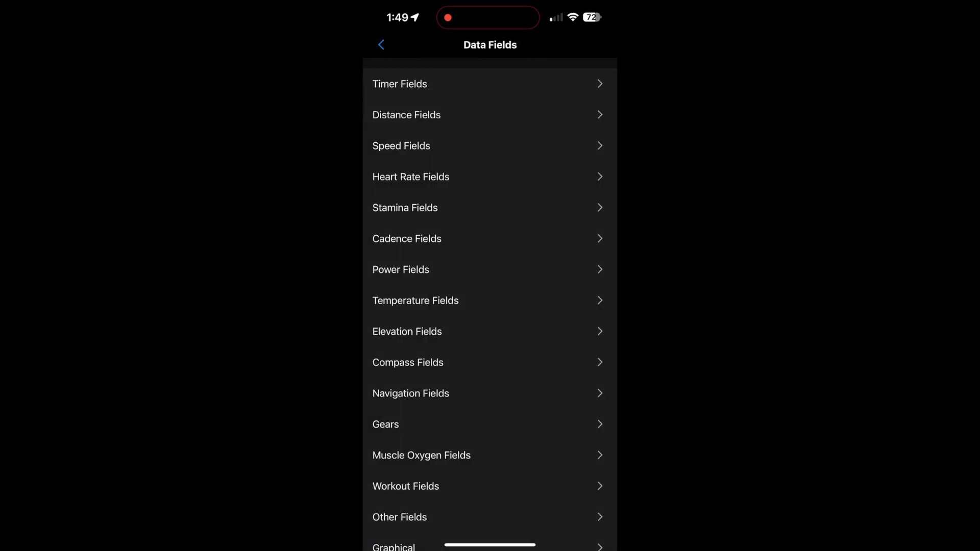
scroll(down, 3)
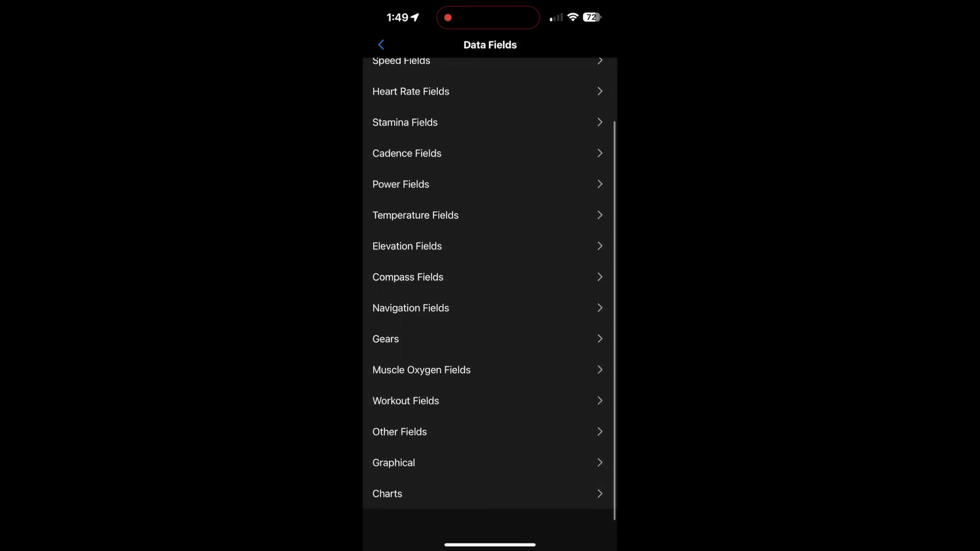
click(400, 432)
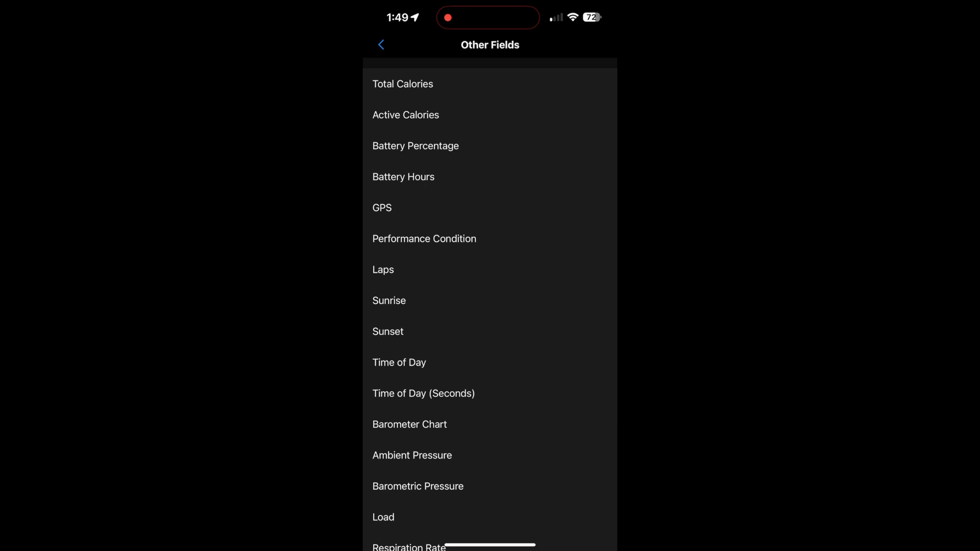
- Set Field 5 to Time of Day and Field 7 to Speed
click(381, 44)
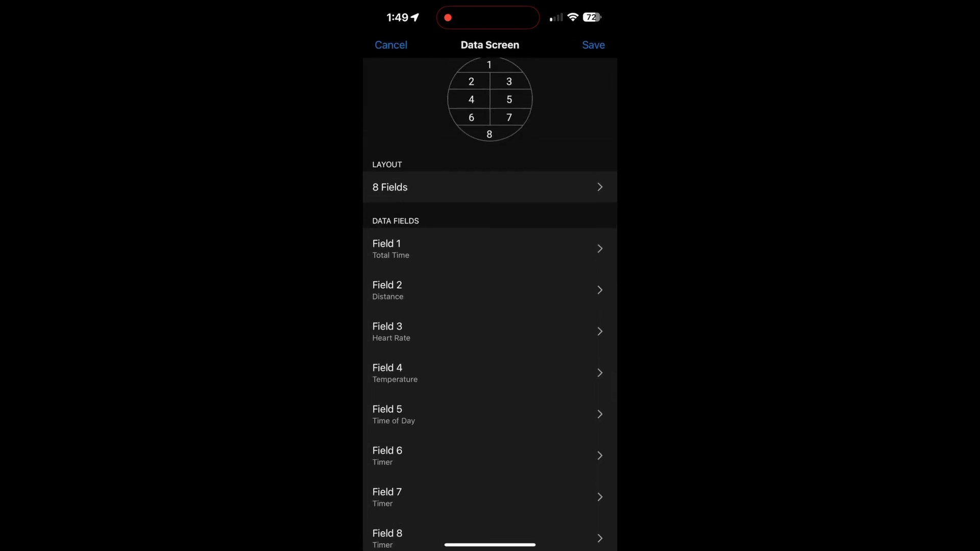
click(489, 248)
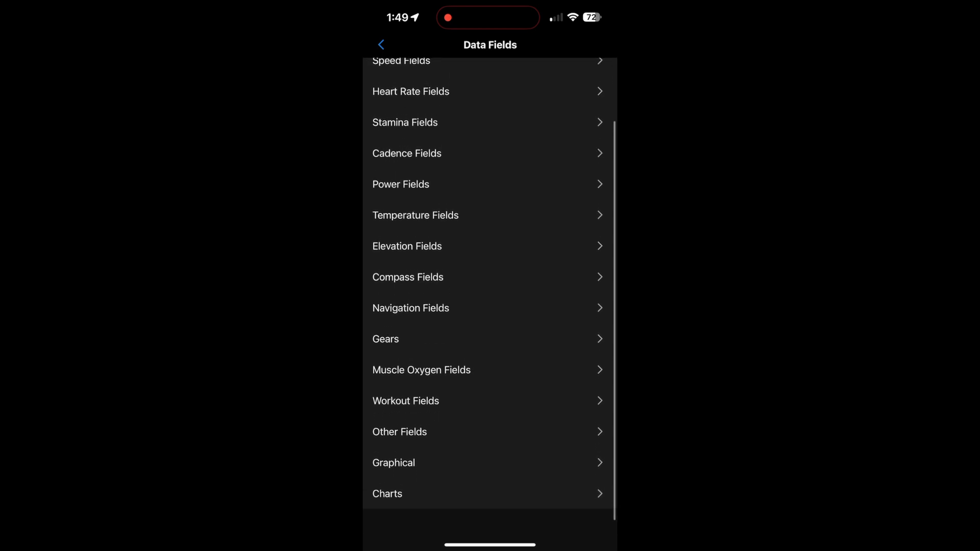
click(405, 401)
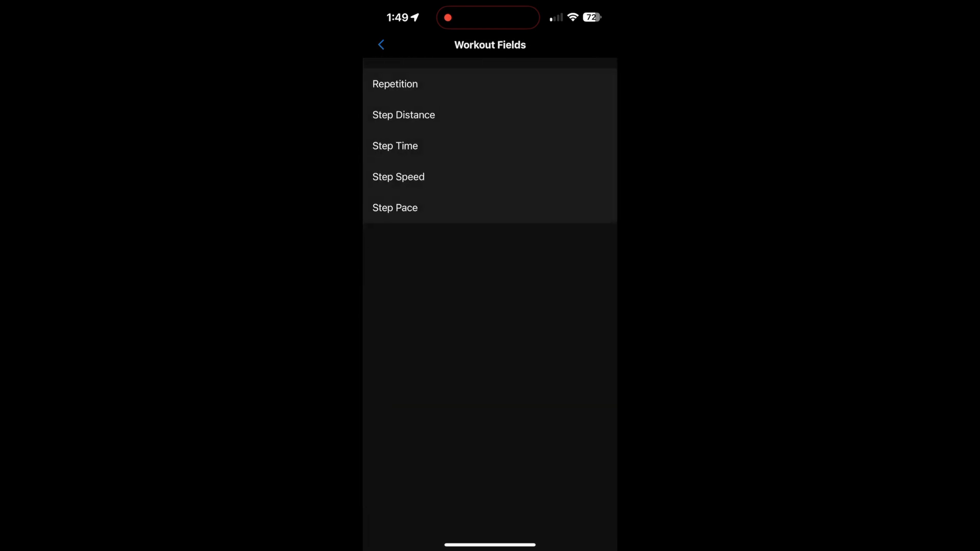
click(381, 43)
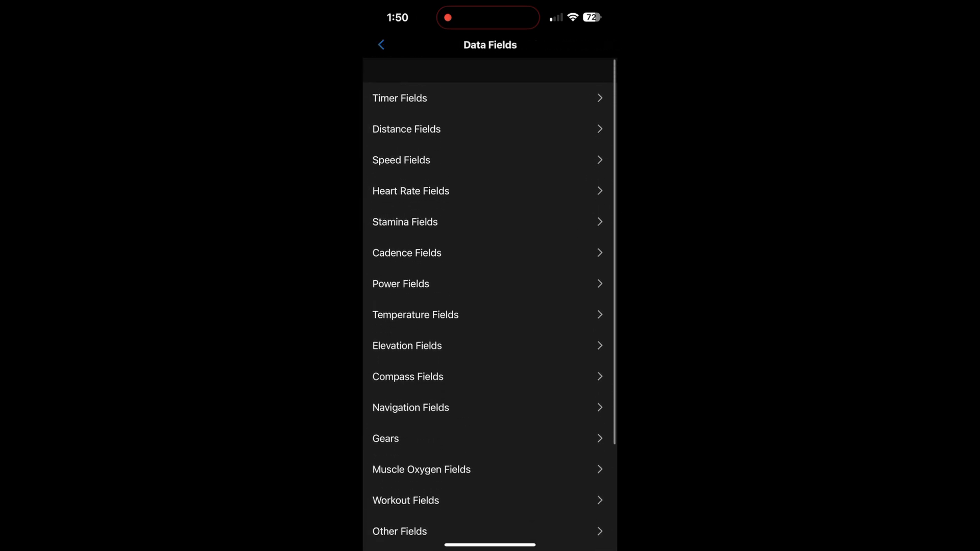
click(401, 160)
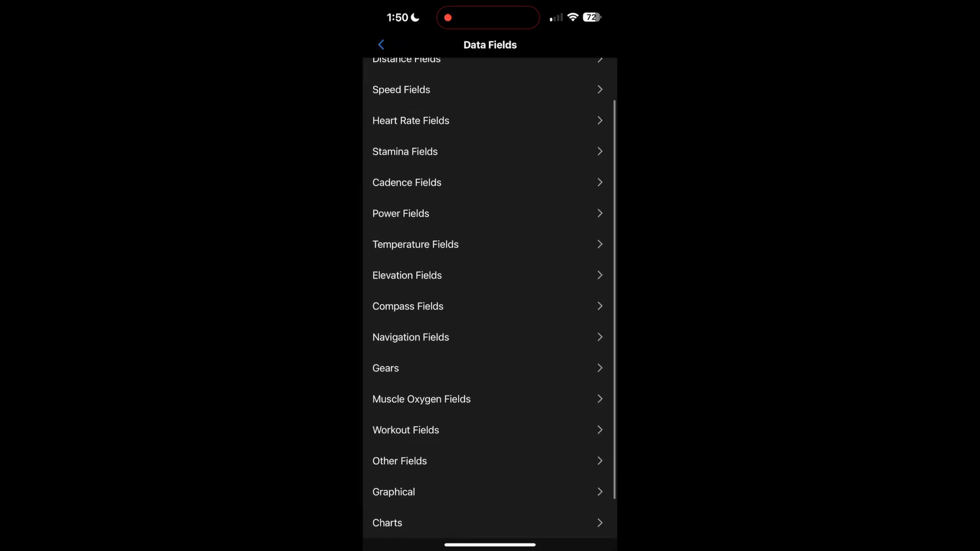
- Set Field 8 to Heading from Compass Fields and save the data screen
click(410, 338)
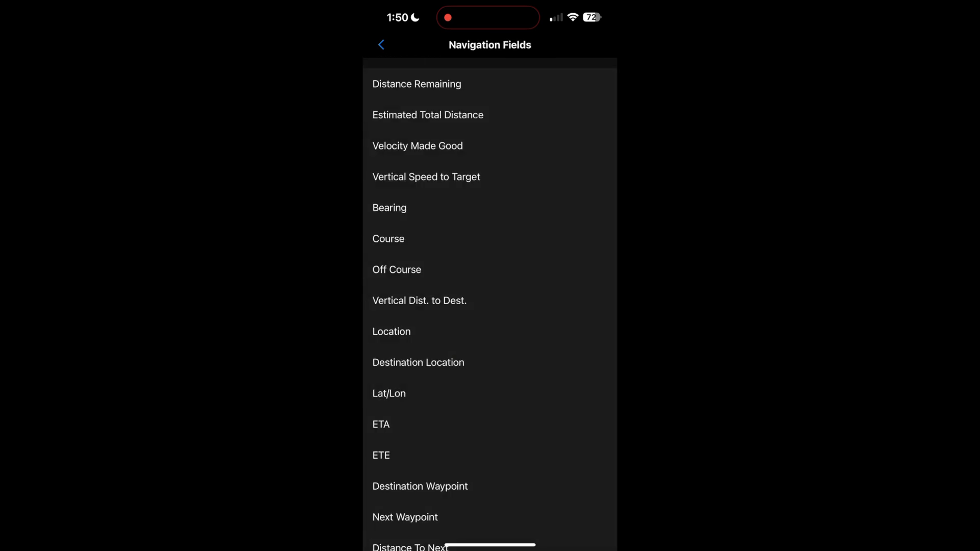
scroll(down, 3)
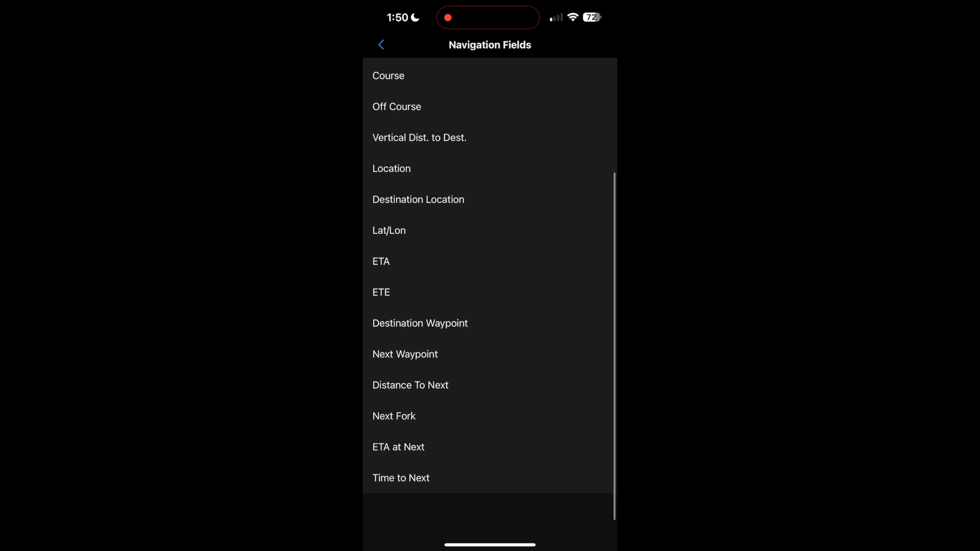
click(381, 43)
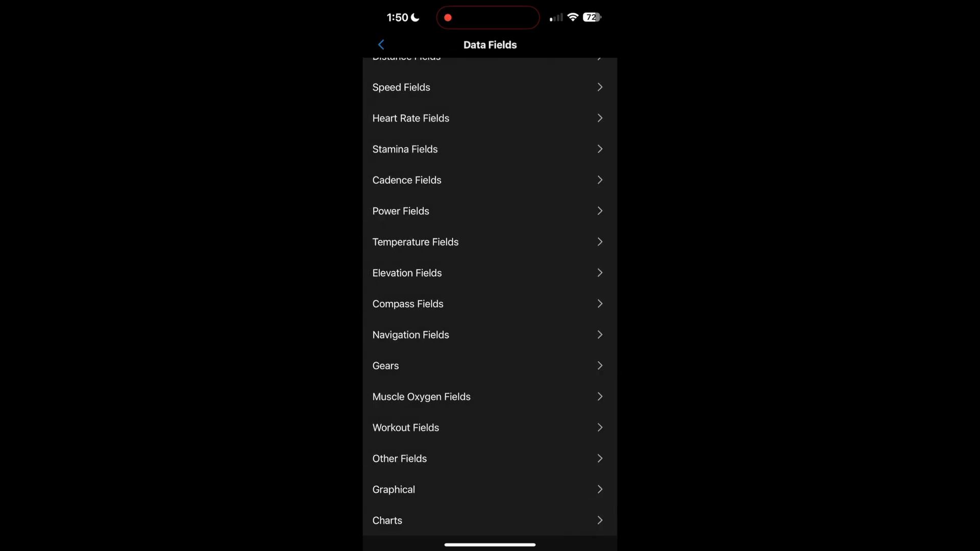
scroll(down, 3)
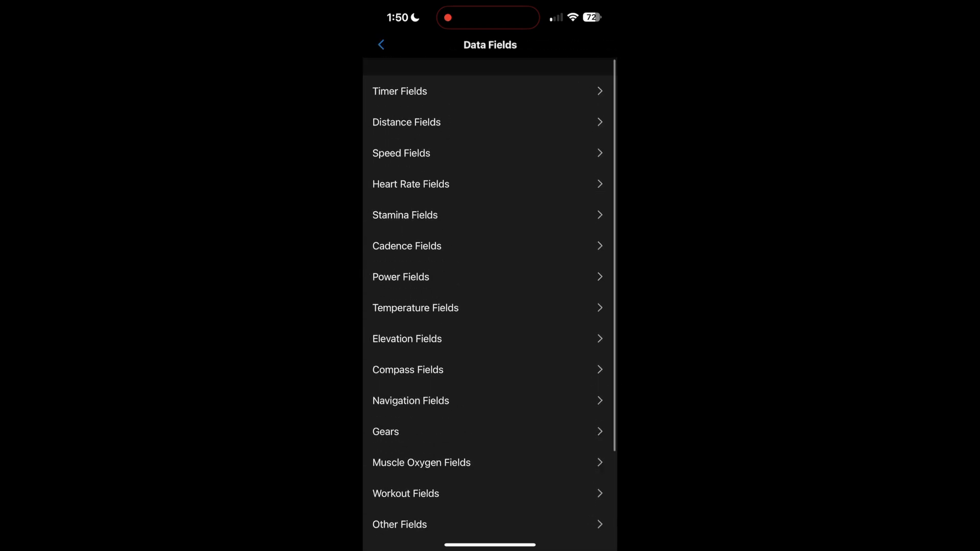
click(408, 370)
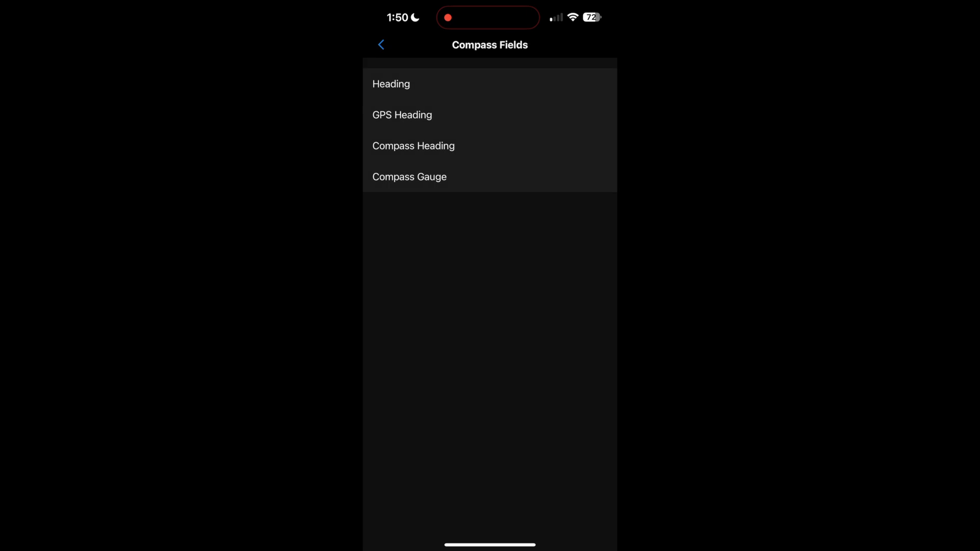
click(382, 44)
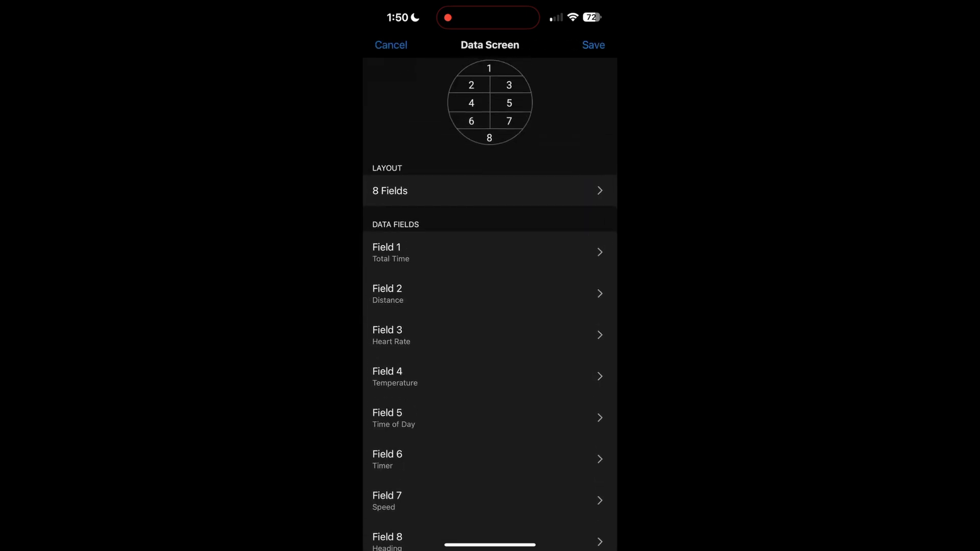
click(391, 45)
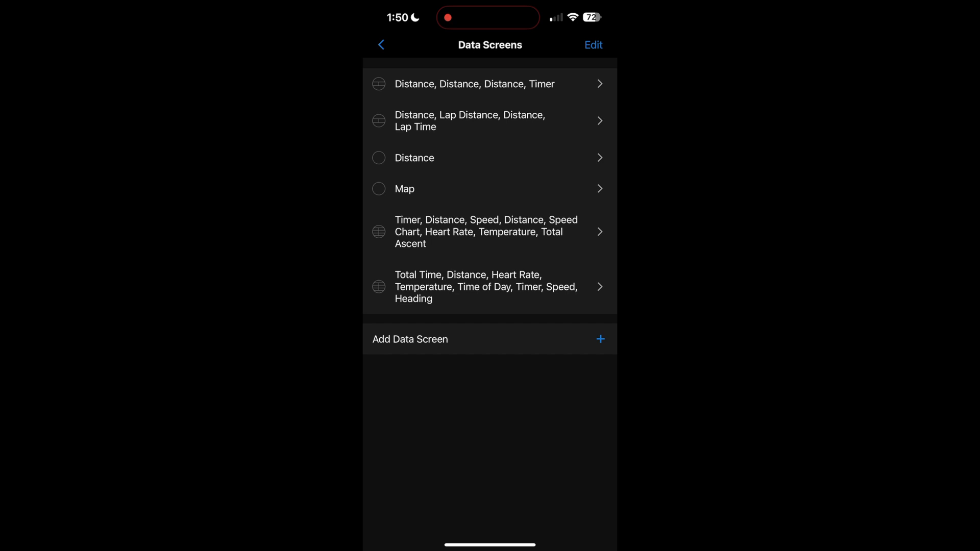
- Back out through the activities list to the EPIX PRO watch's main settings
click(381, 44)
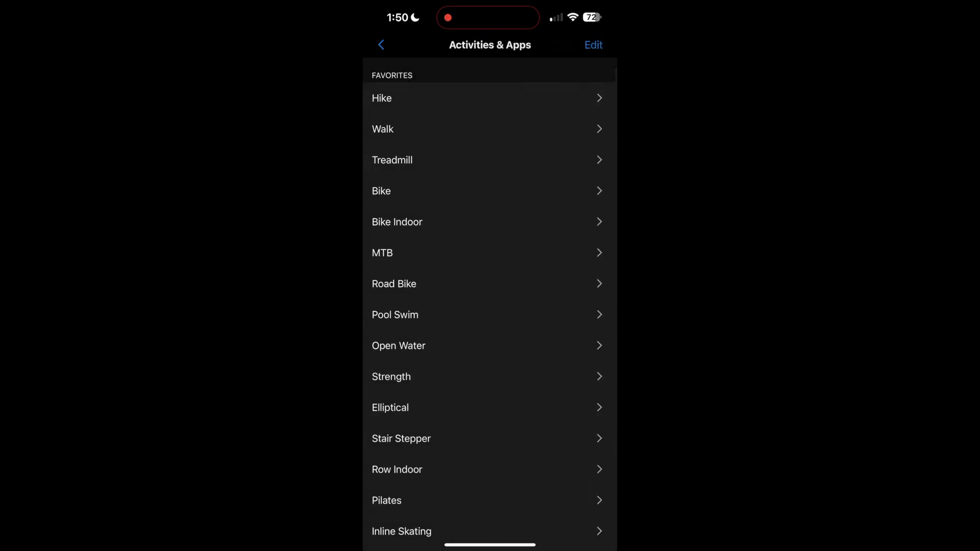
click(381, 44)
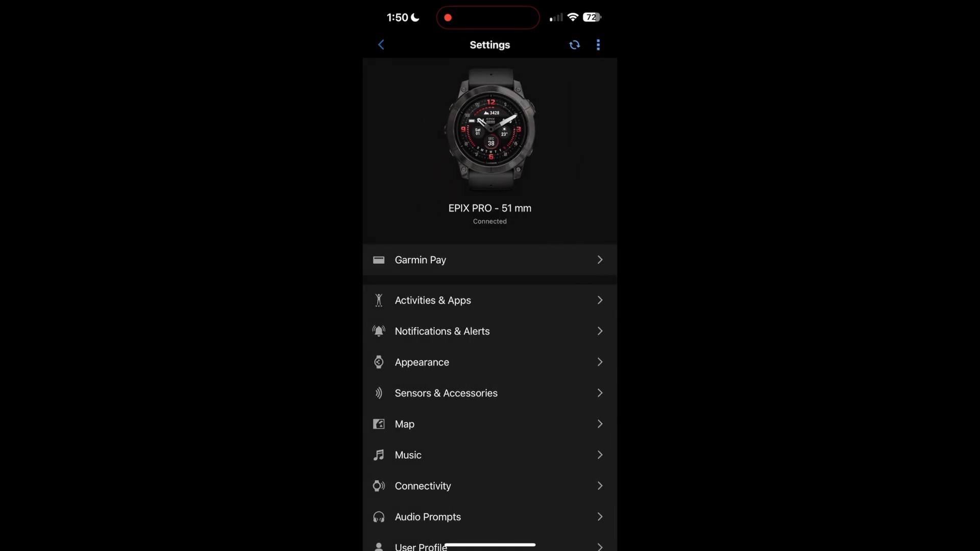